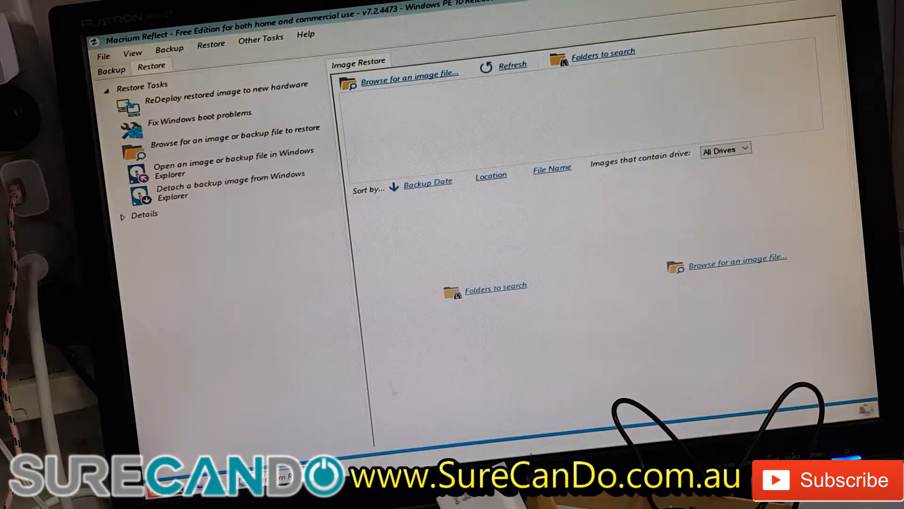
Step: Launch Fix Windows Boot Problems from the Restore menu; it finds Windows 7 Ultimate on the Samsung SSD
{"action": "left_click", "coordinate": [110, 69]}
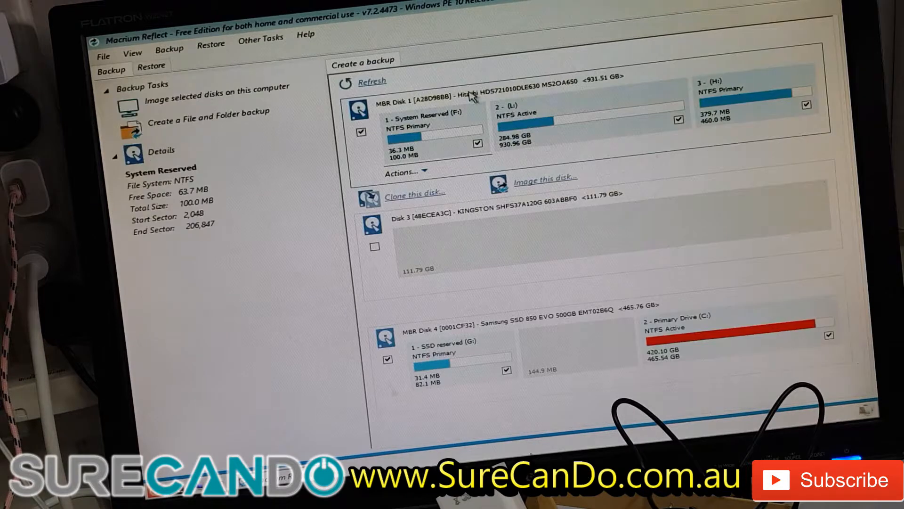
{"action": "mouse_move", "coordinate": [781, 297]}
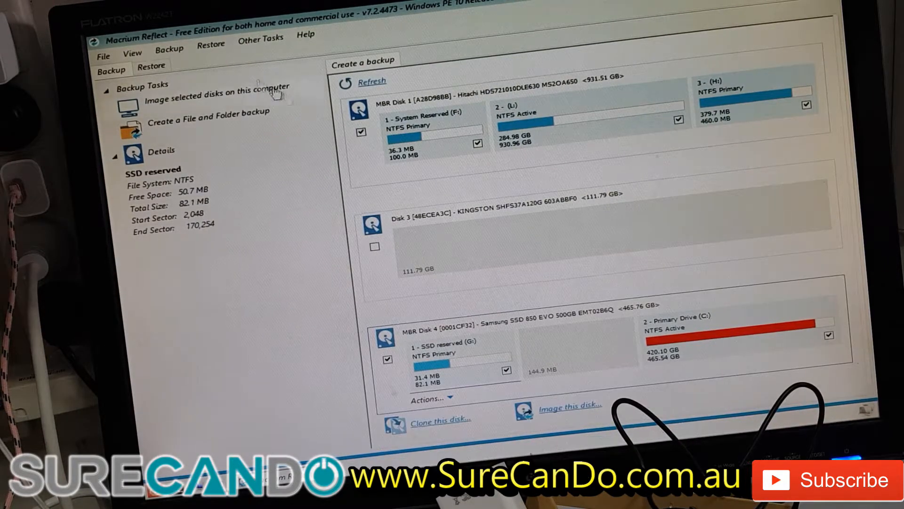
{"action": "left_click", "coordinate": [260, 38]}
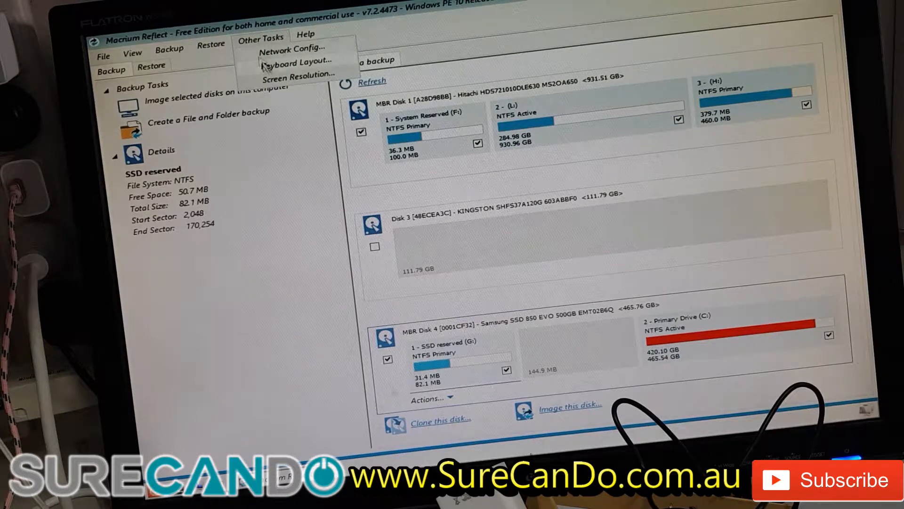
{"action": "left_click", "coordinate": [211, 44]}
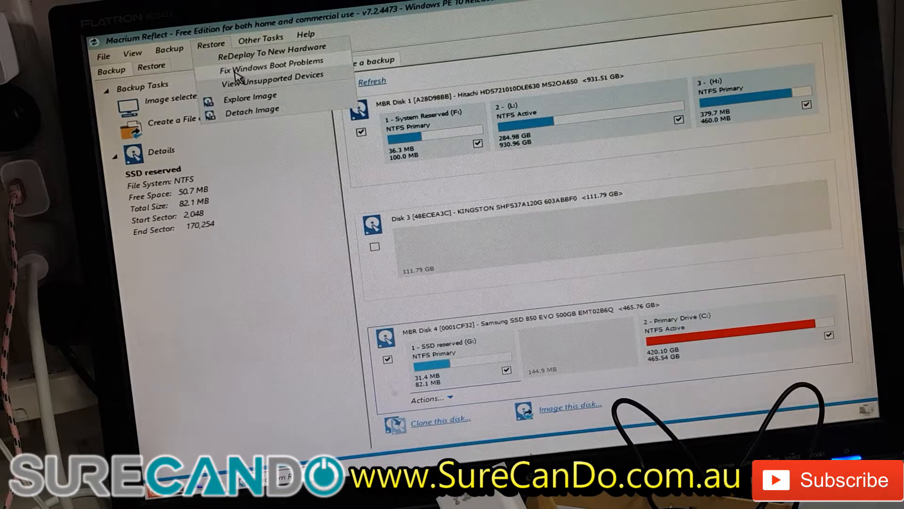
{"action": "left_click", "coordinate": [267, 64]}
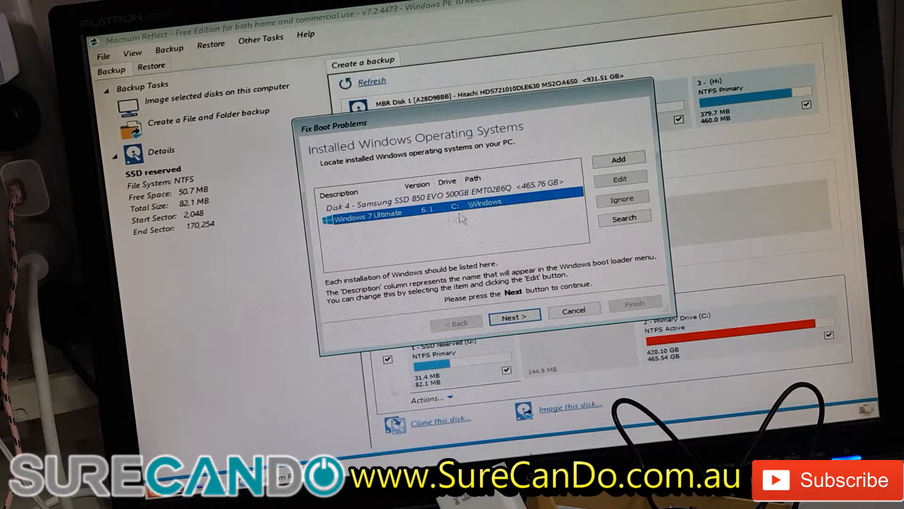
Step: Accept the Windows 7 Ultimate install, keep Primary Drive (C:) active, and run all boot code repairs
{"action": "left_click", "coordinate": [514, 316]}
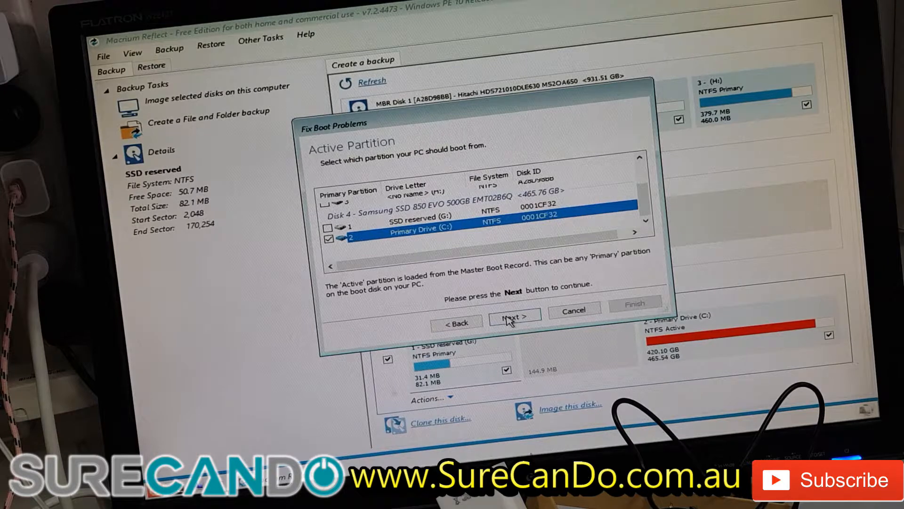
{"action": "left_click", "coordinate": [512, 318]}
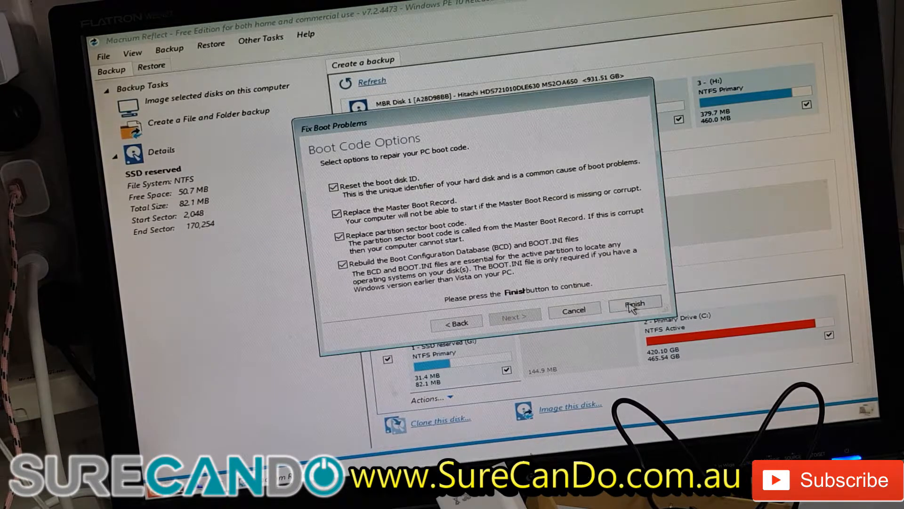
{"action": "left_click", "coordinate": [634, 304]}
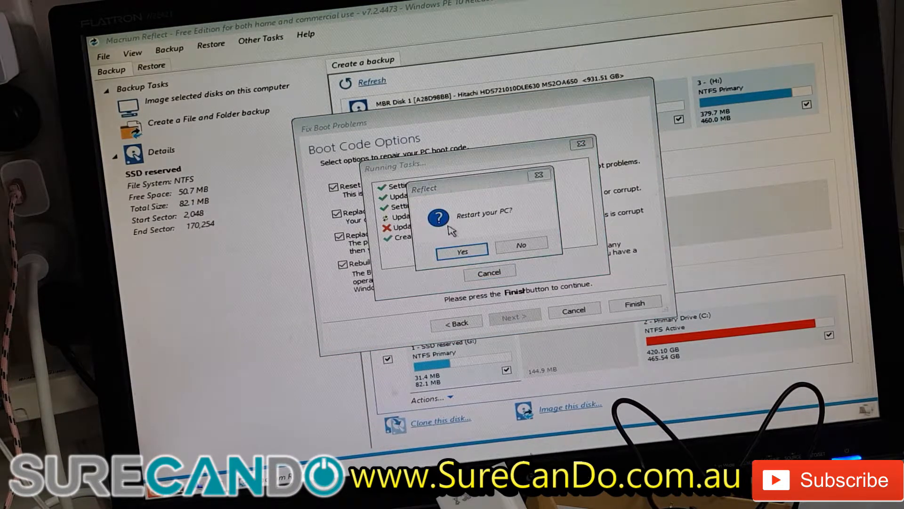